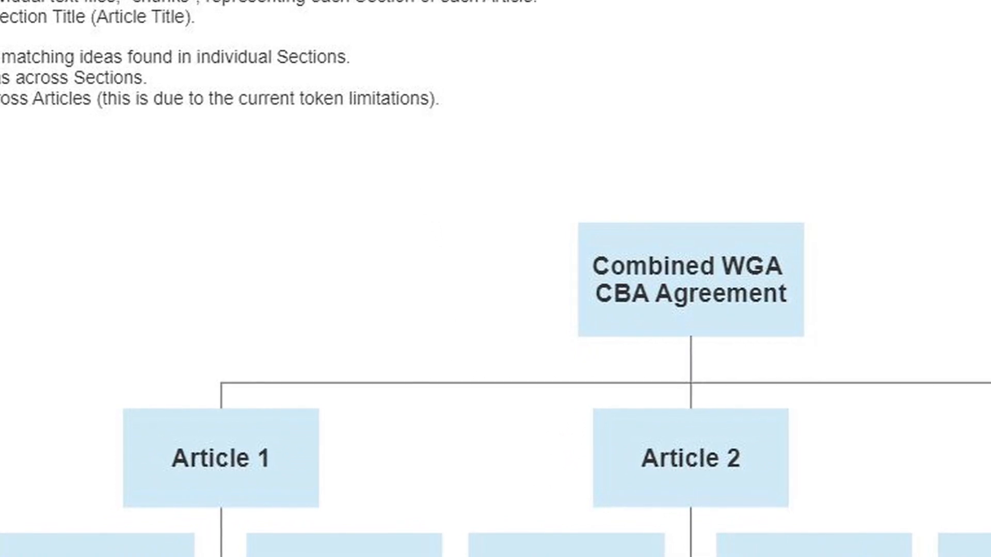
Scroll past the WGA CBA hierarchy slide to the California DRE homepage slide
scroll("down", 3)
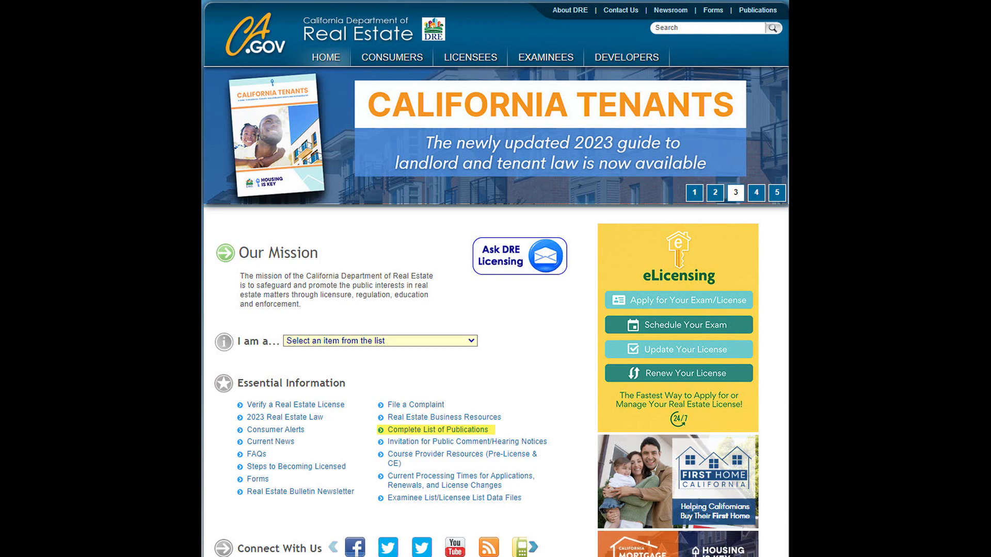
Open Complete List of Publications and scroll down to the Licensee/Examinee Publications section
left_click(438, 430)
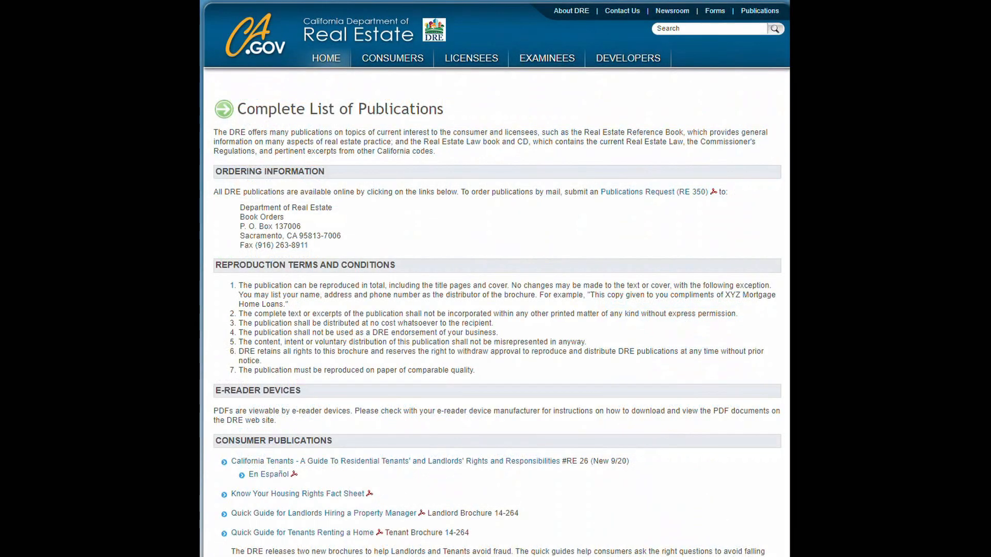
scroll("down", 3)
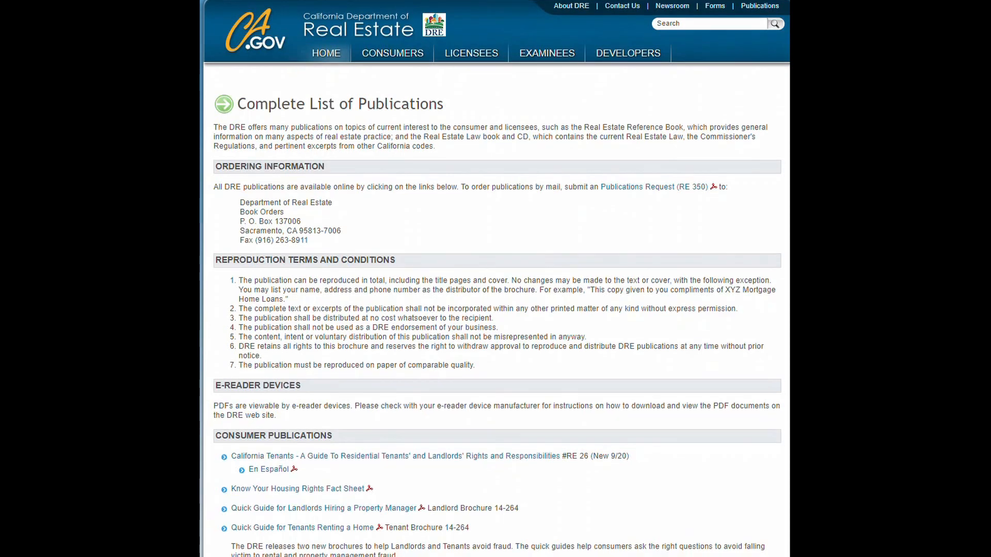
scroll("down", 3)
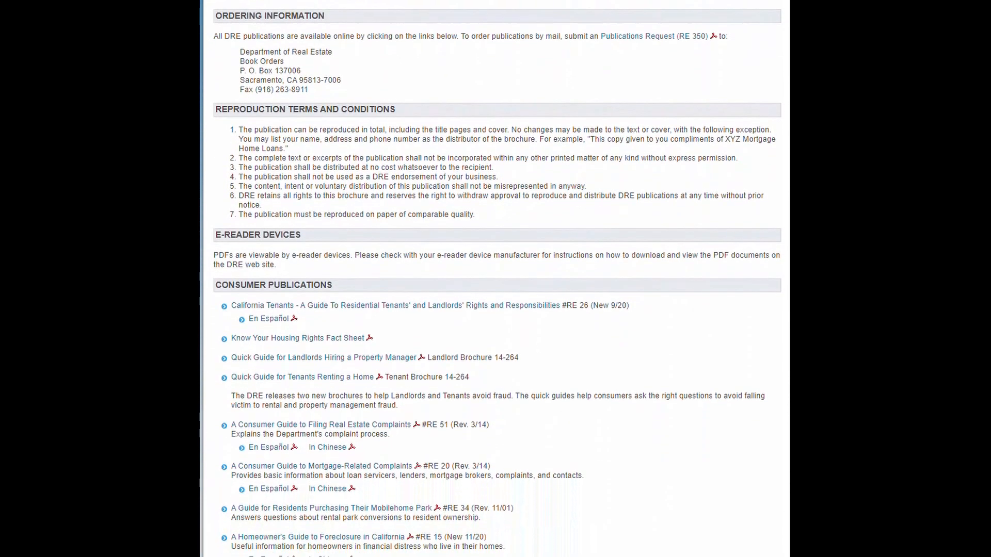
scroll("down", 3)
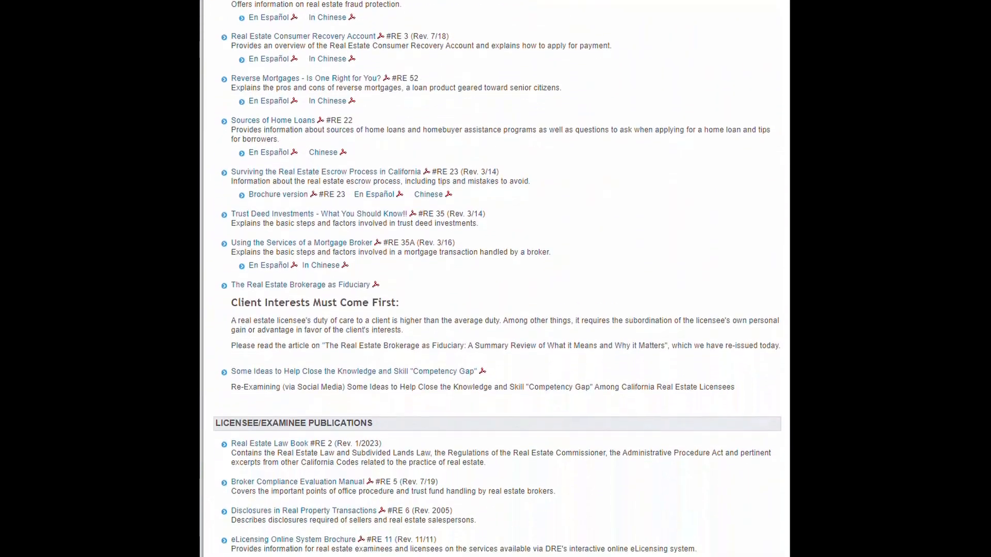
scroll("down", 3)
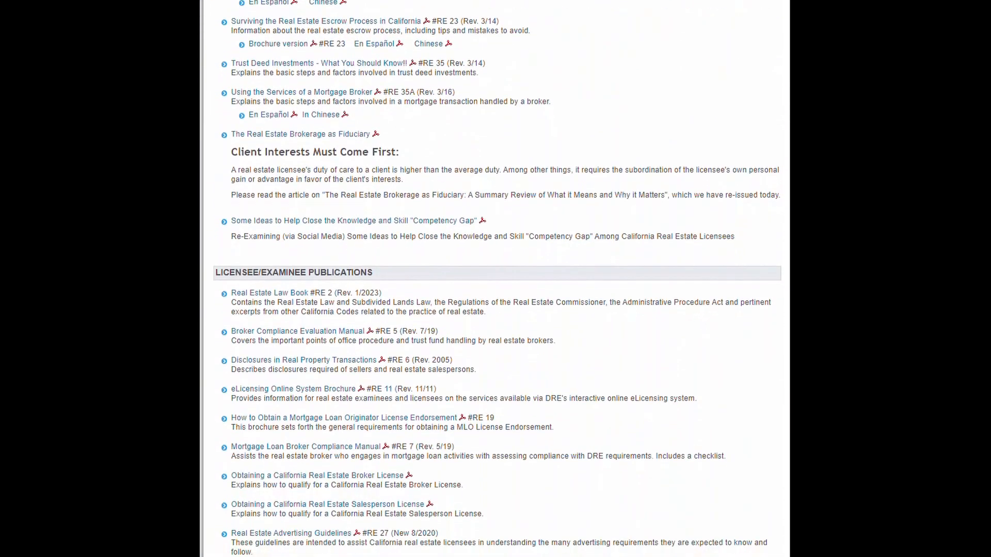
scroll("down", 3)
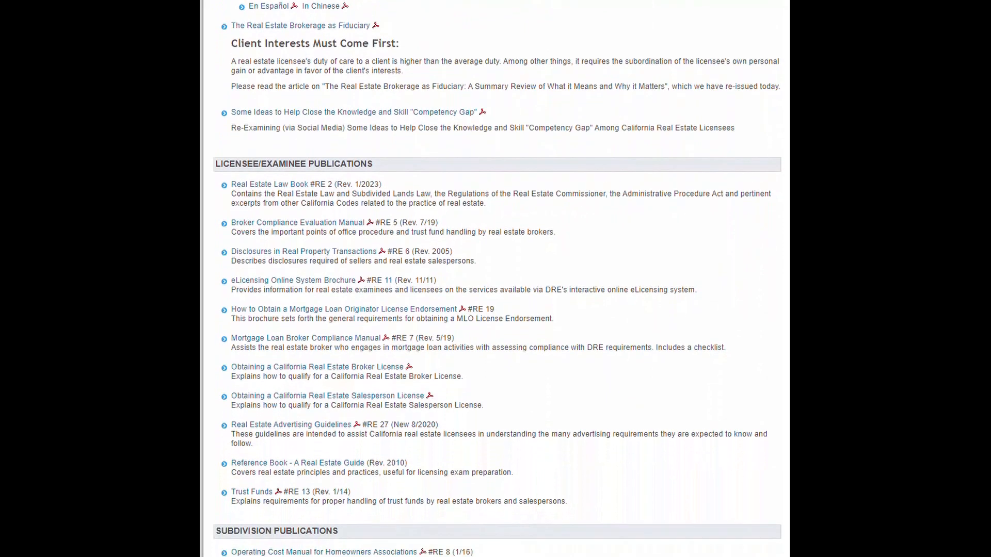
scroll("down", 3)
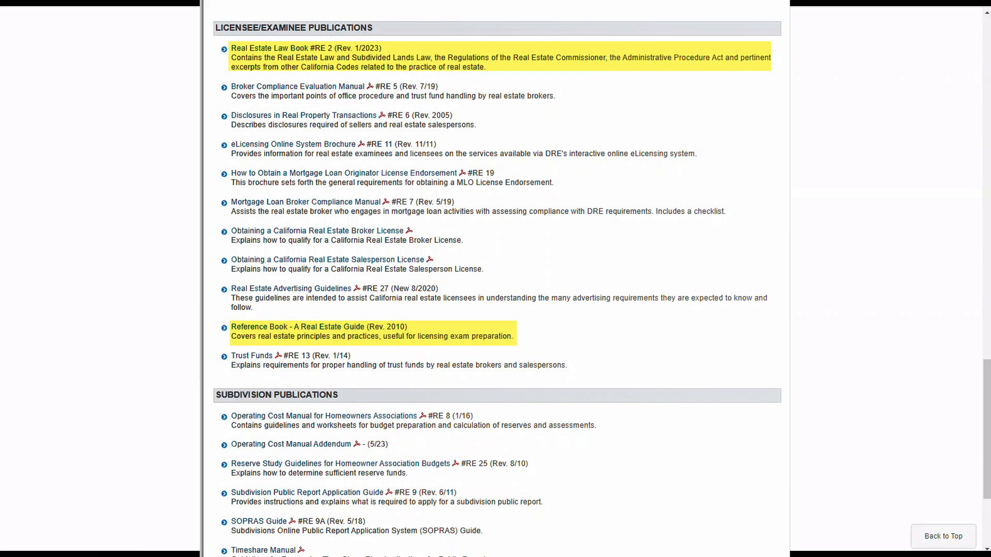
Open 'Reference Book - A Real Estate Guide' and scroll through its chapter list
left_click(298, 327)
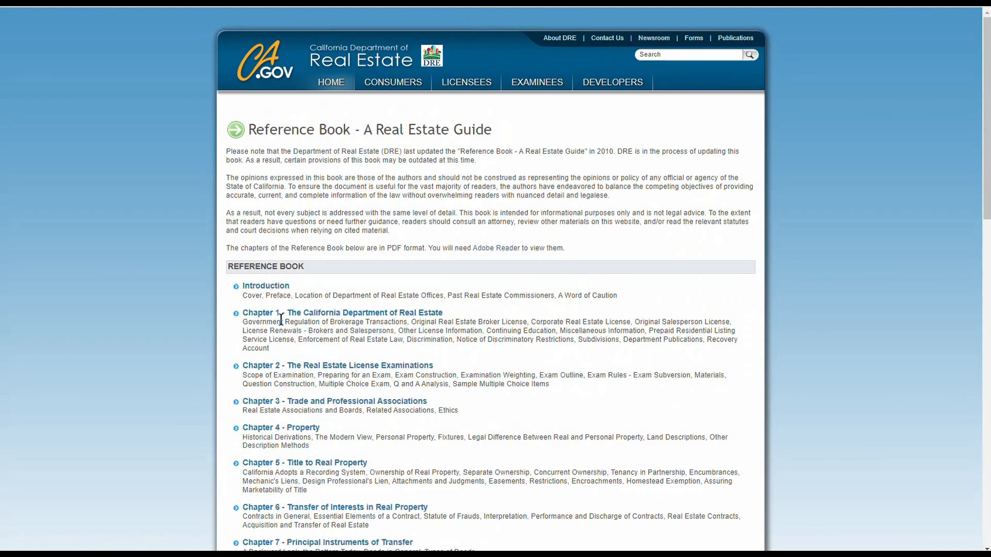
mouse_move(610, 172)
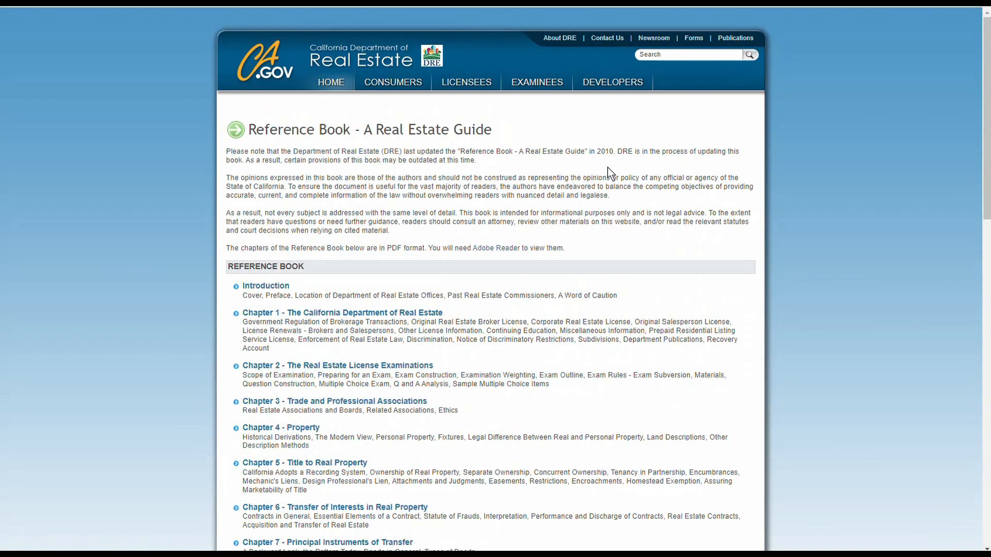
mouse_move(706, 204)
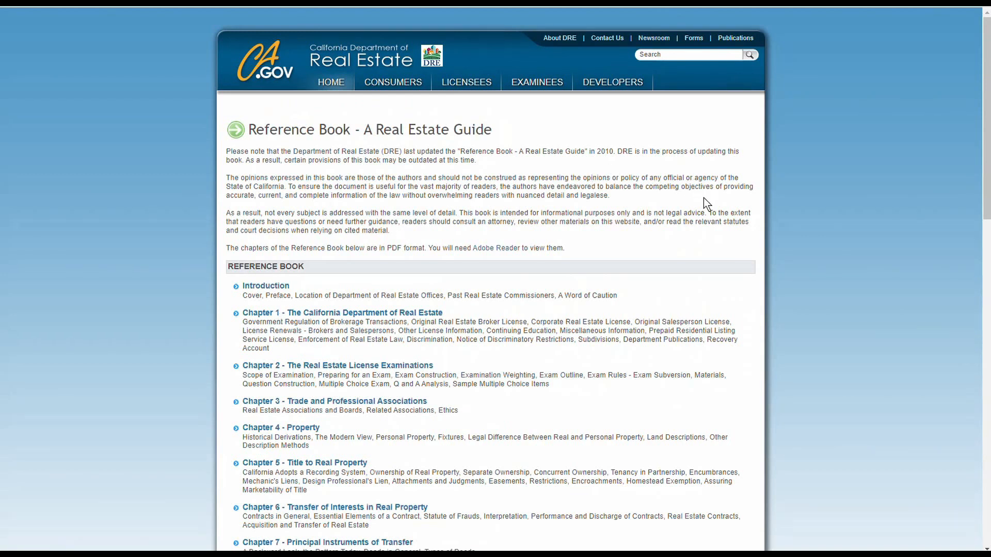
mouse_move(630, 198)
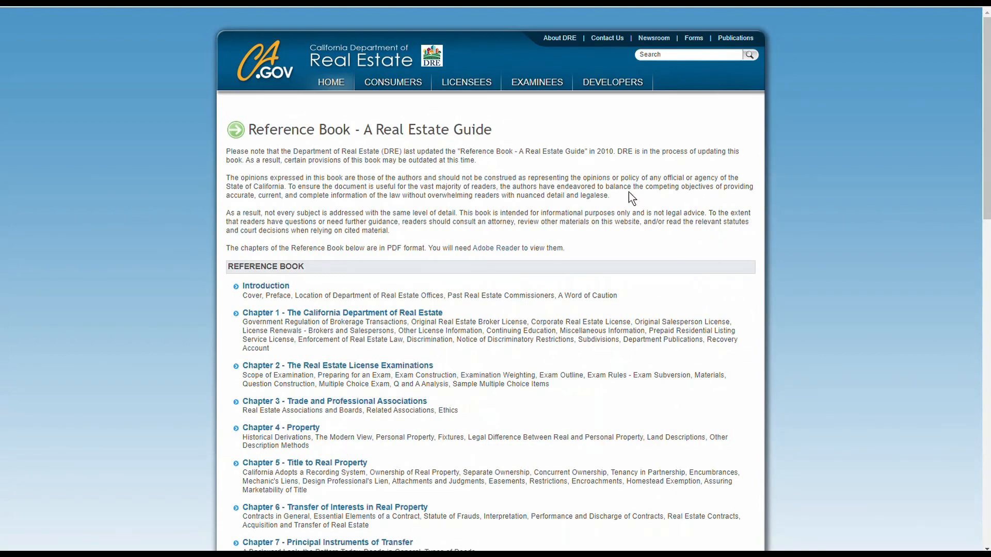
scroll("down", 3)
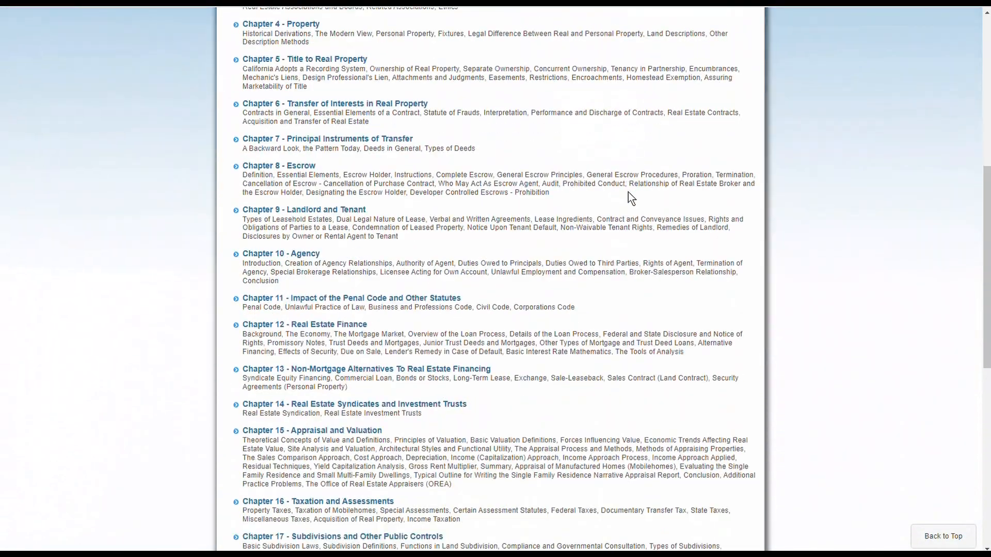
scroll("down", 3)
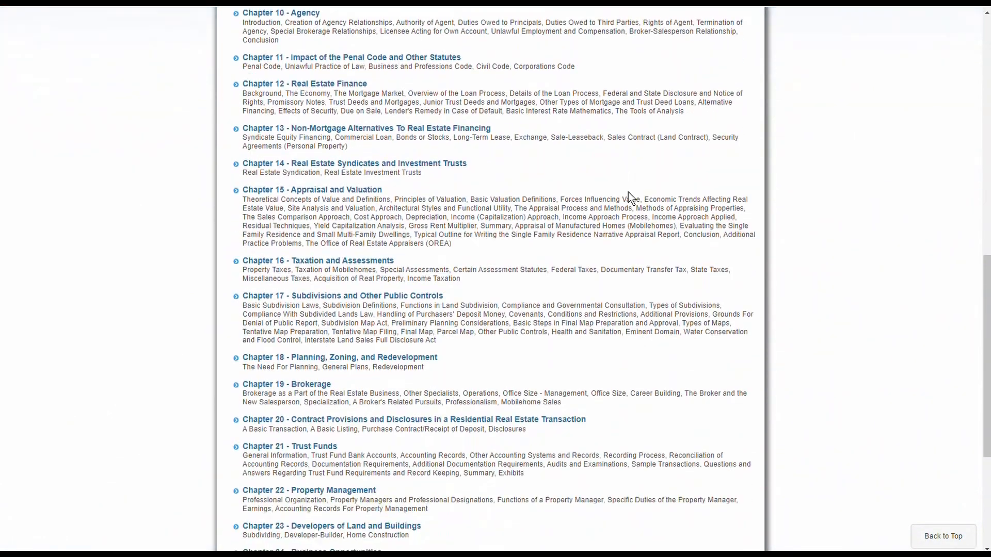
scroll("down", 3)
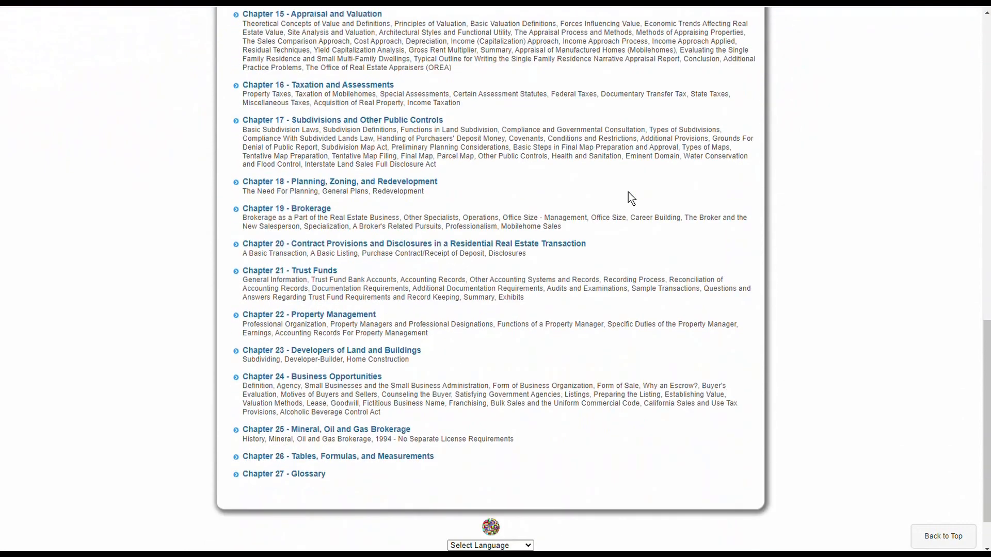
scroll("up", 3)
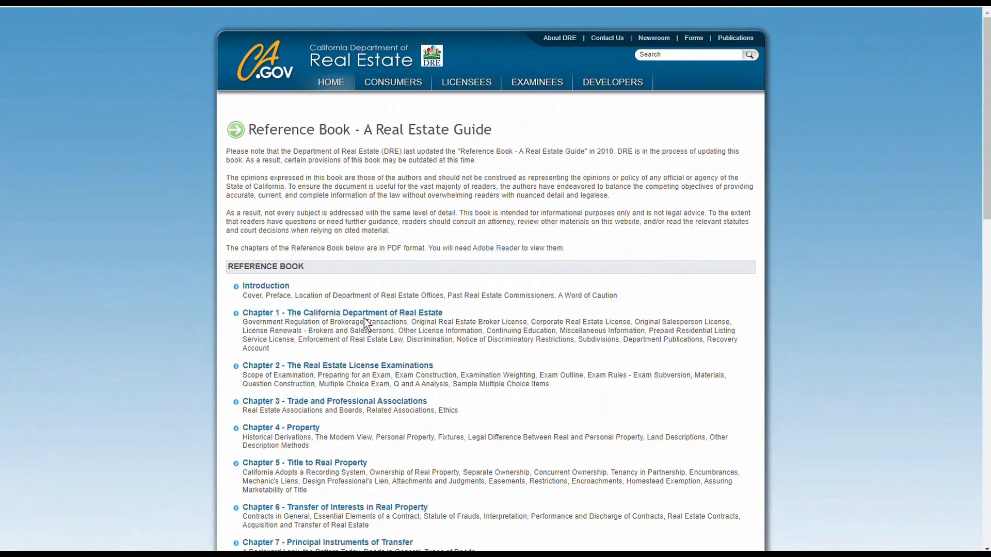
mouse_move(341, 312)
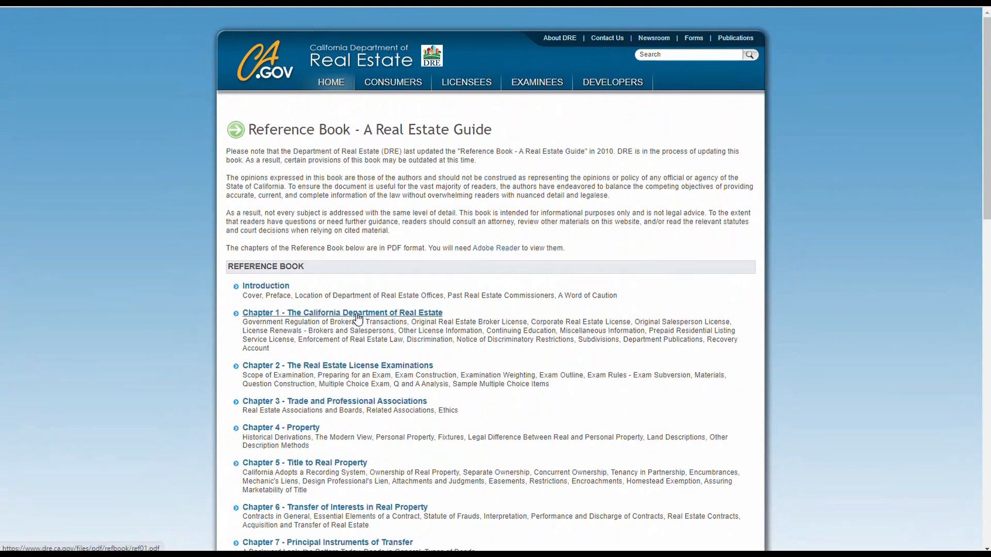
mouse_move(374, 318)
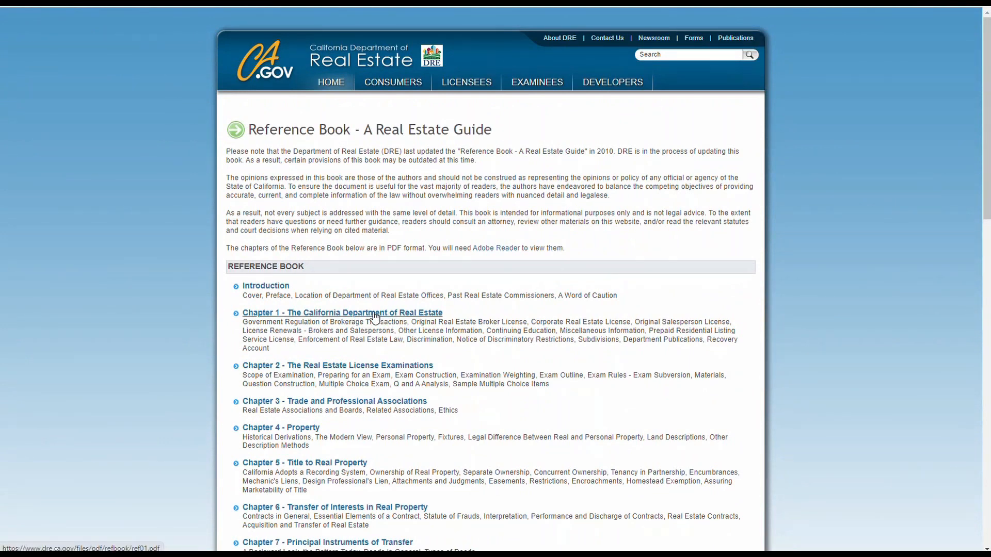
Open the Chapter 1 PDF and scroll from page 1 to page 8
left_click(342, 313)
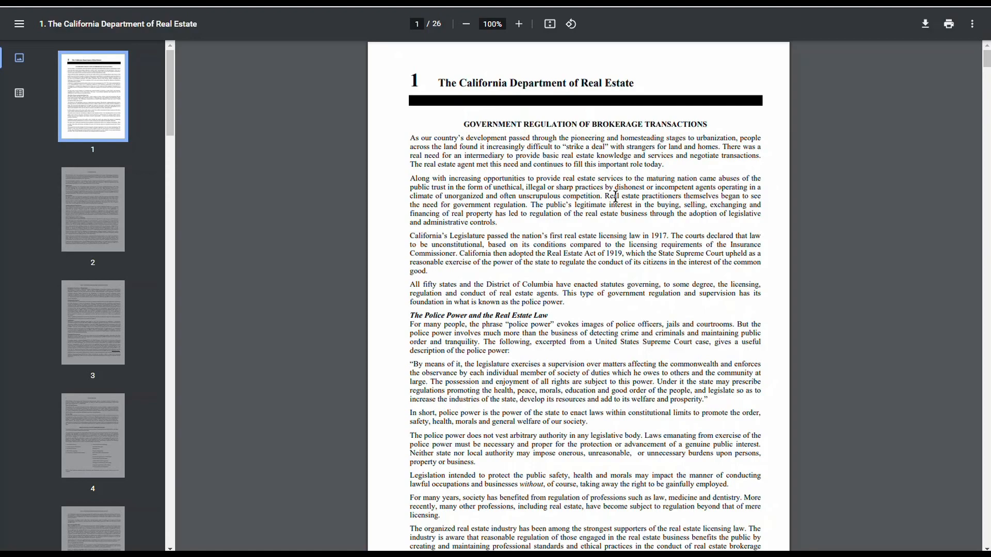
scroll("down", 3)
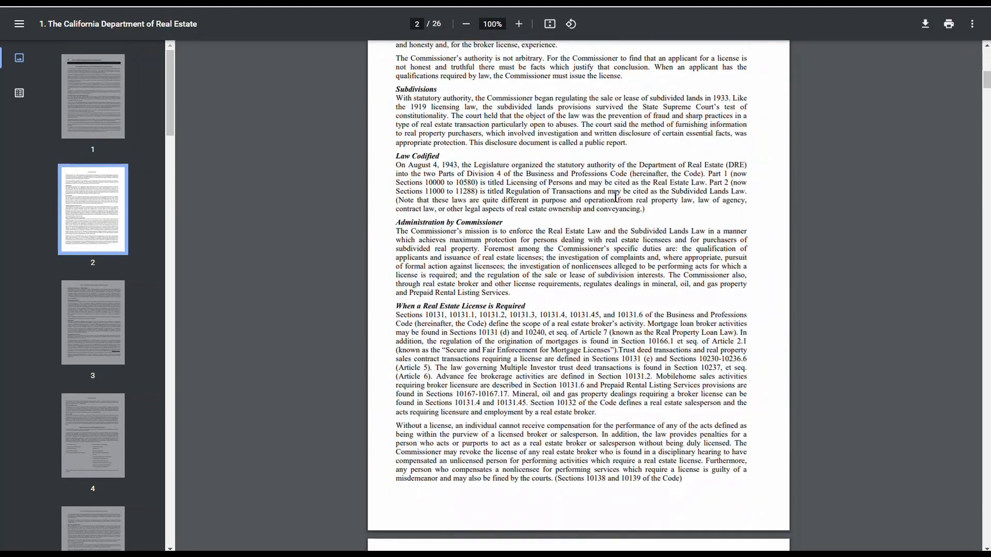
scroll("down", 3)
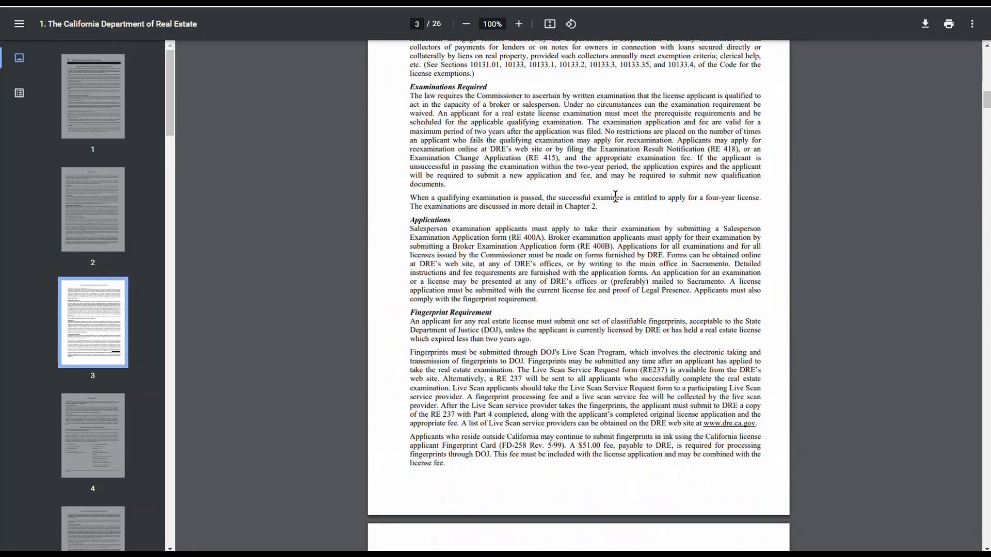
scroll("down", 3)
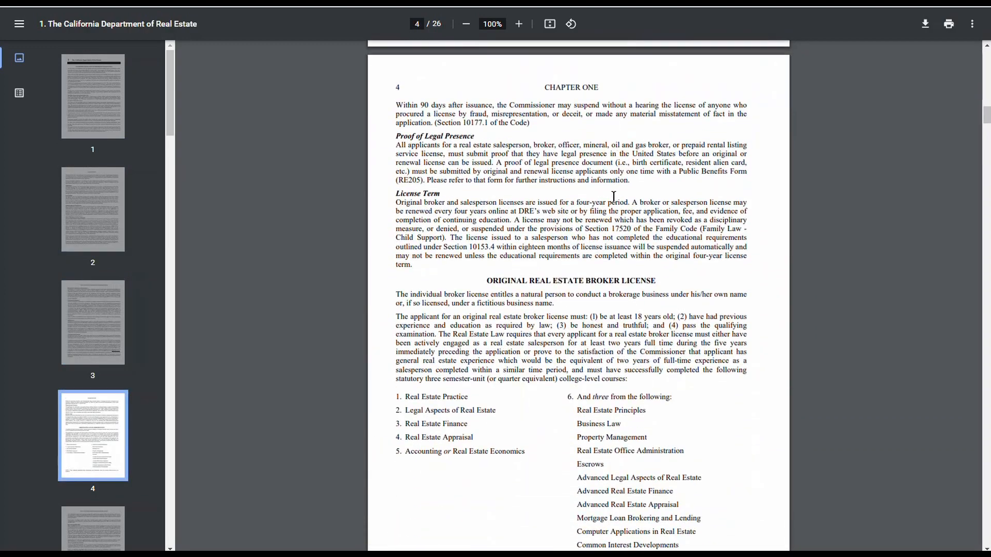
mouse_move(607, 250)
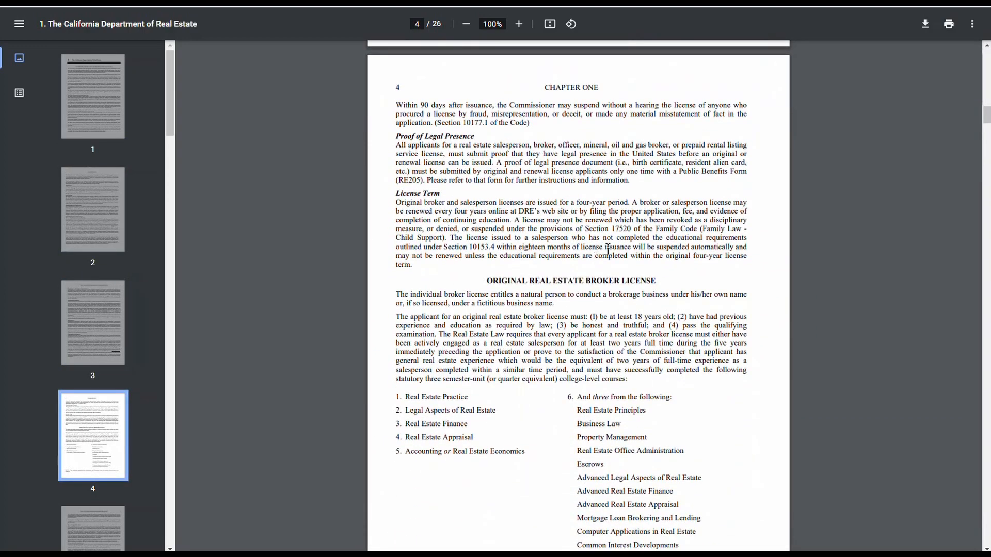
scroll("down", 3)
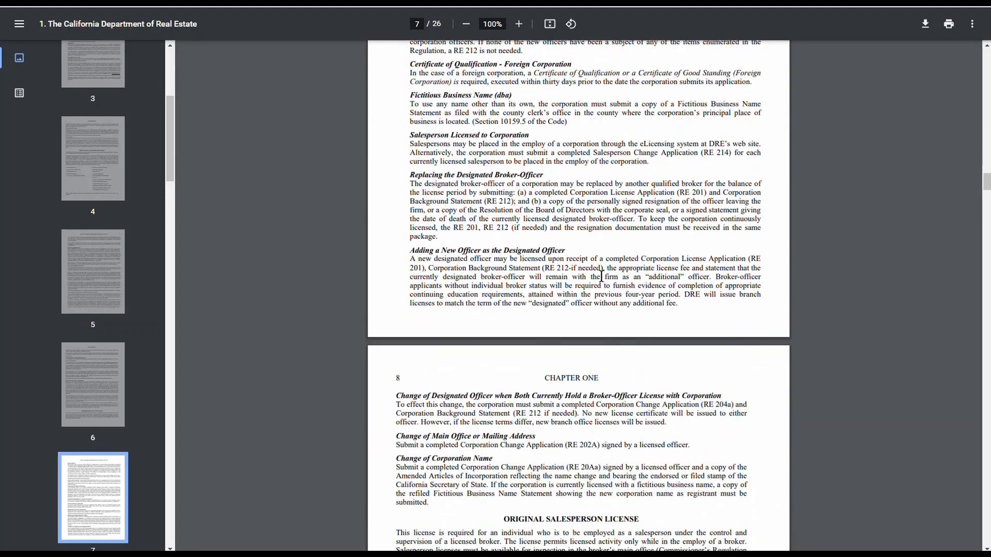
scroll("down", 3)
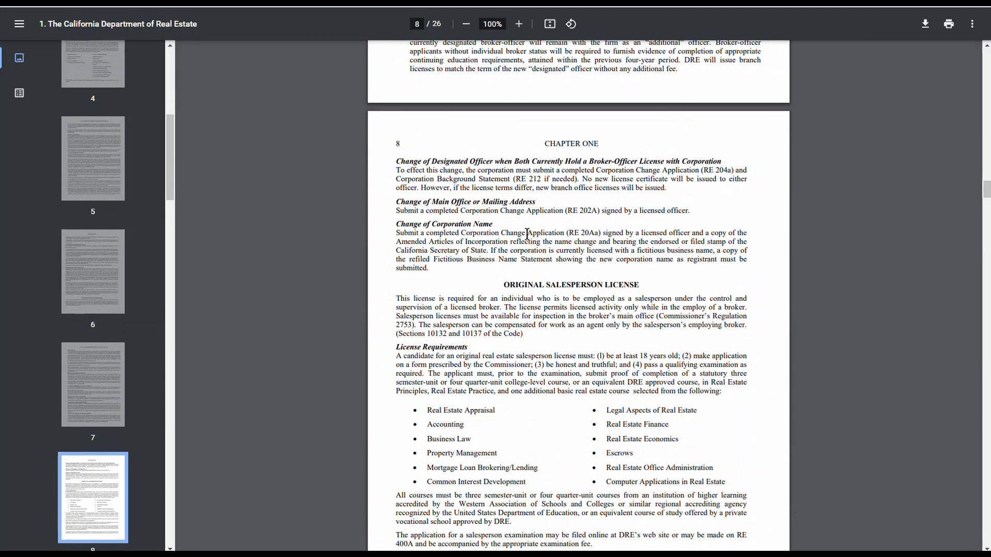
mouse_move(605, 303)
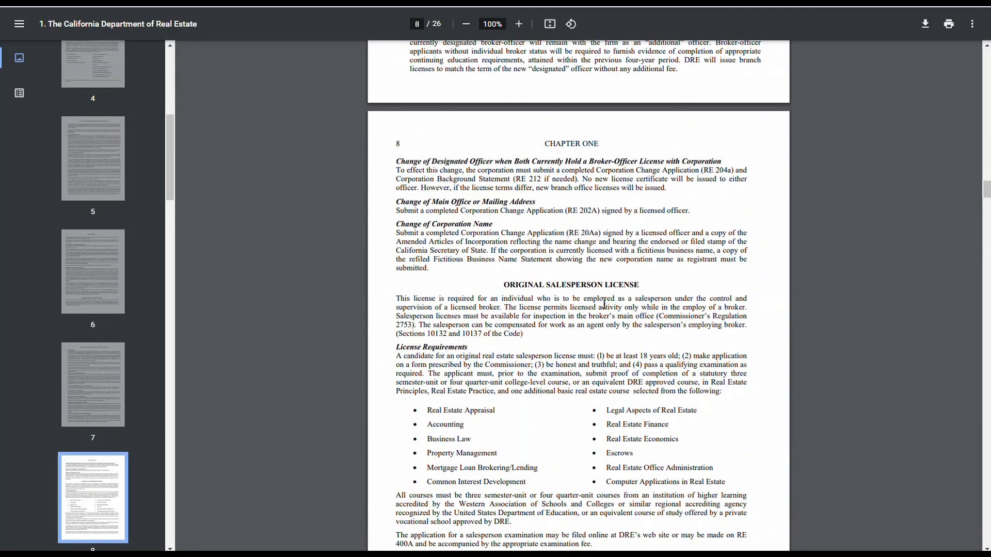
scroll("down", 3)
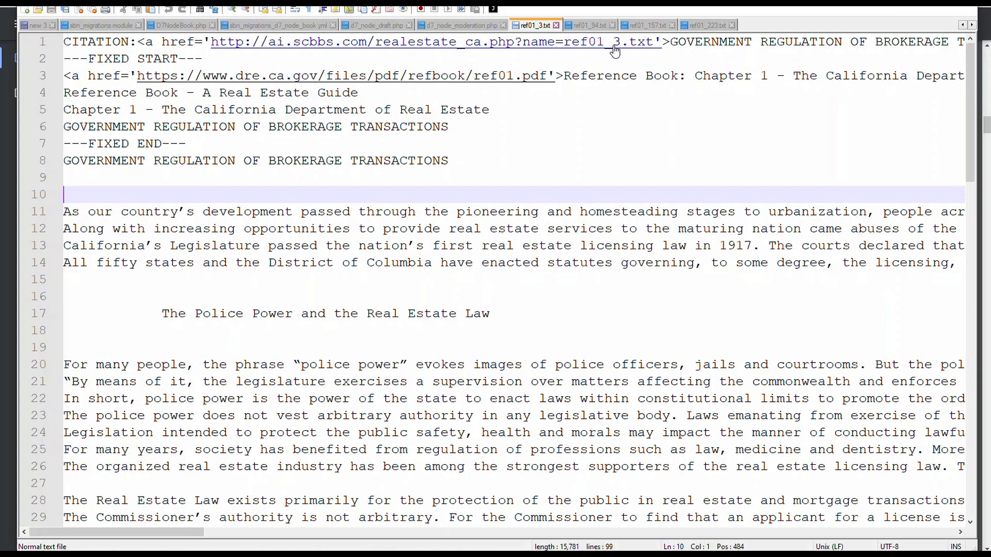
mouse_move(357, 59)
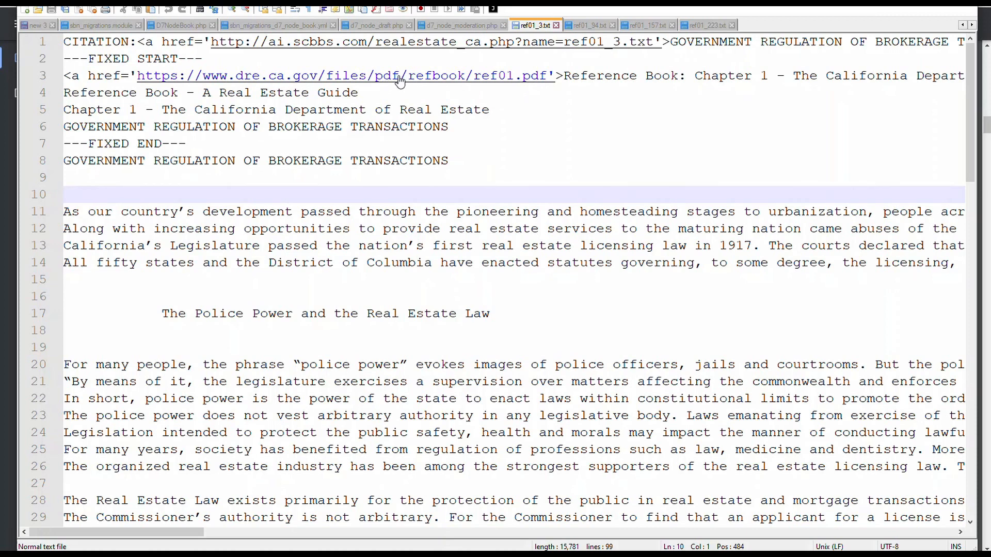
mouse_move(458, 85)
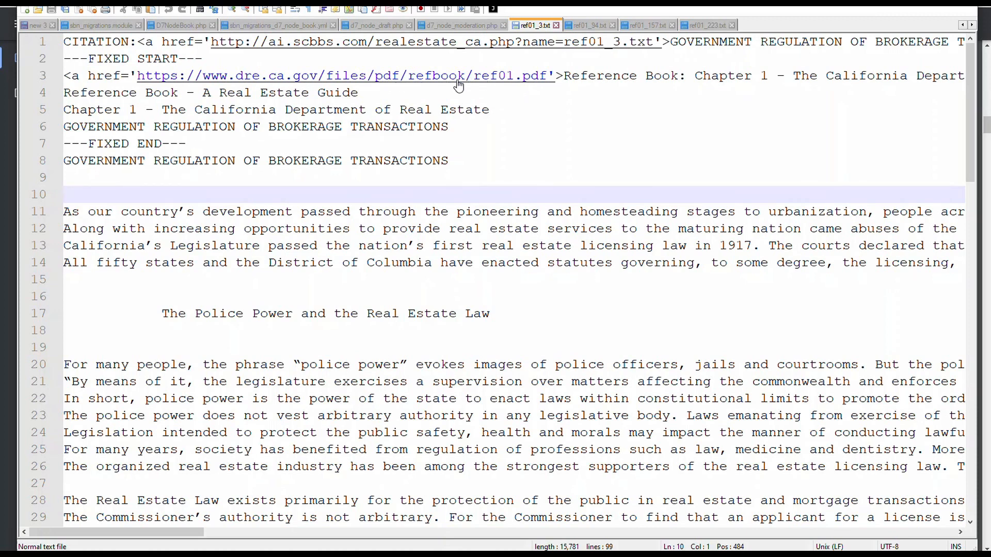
mouse_move(392, 82)
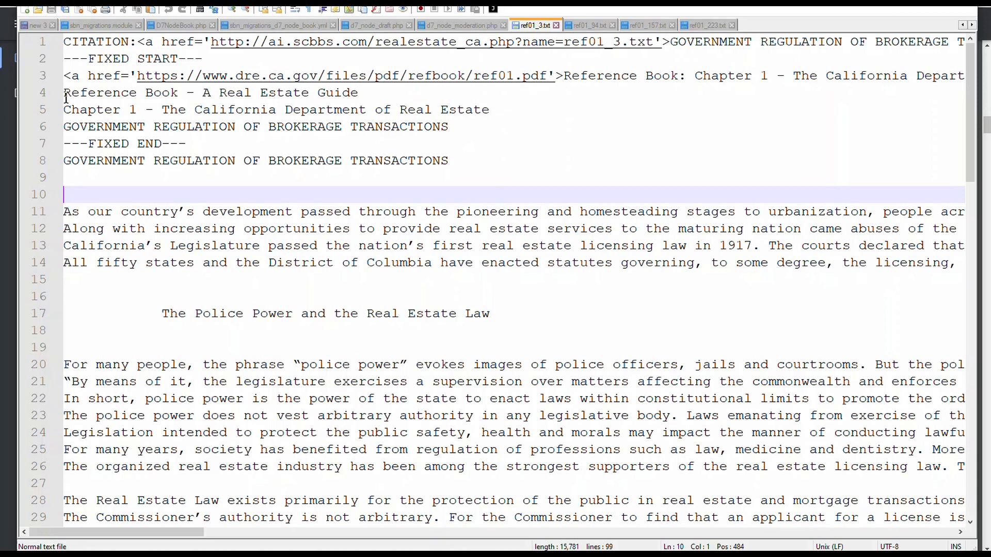
mouse_move(361, 101)
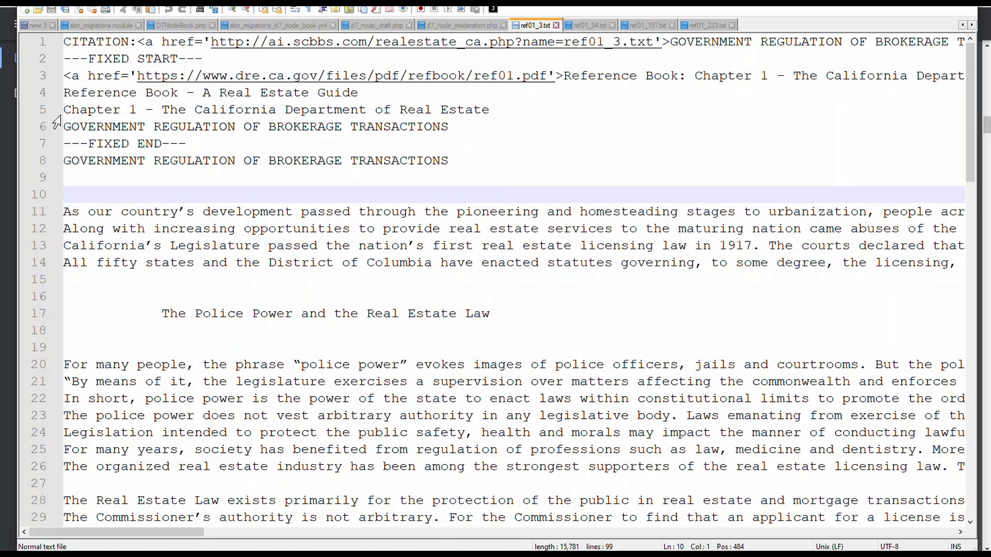
mouse_move(476, 109)
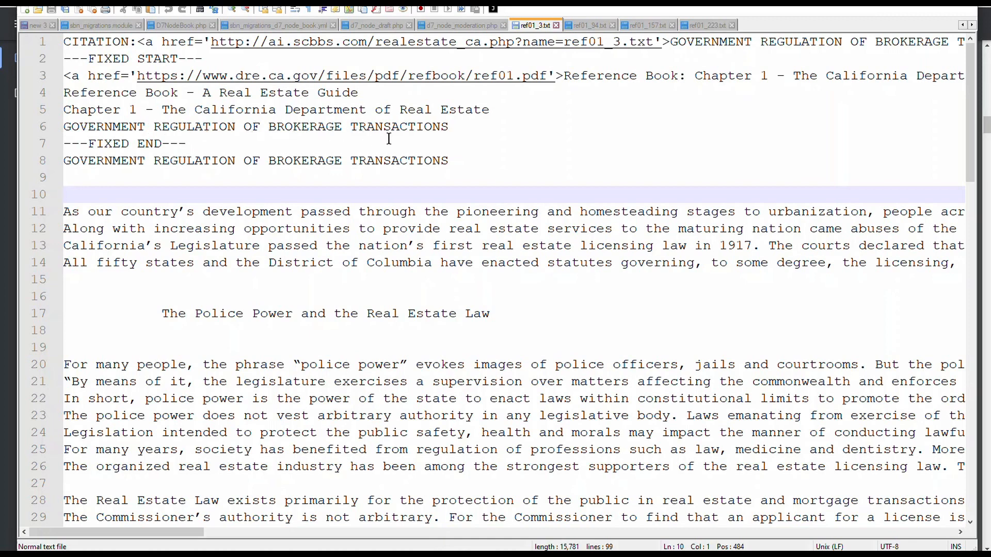
mouse_move(595, 52)
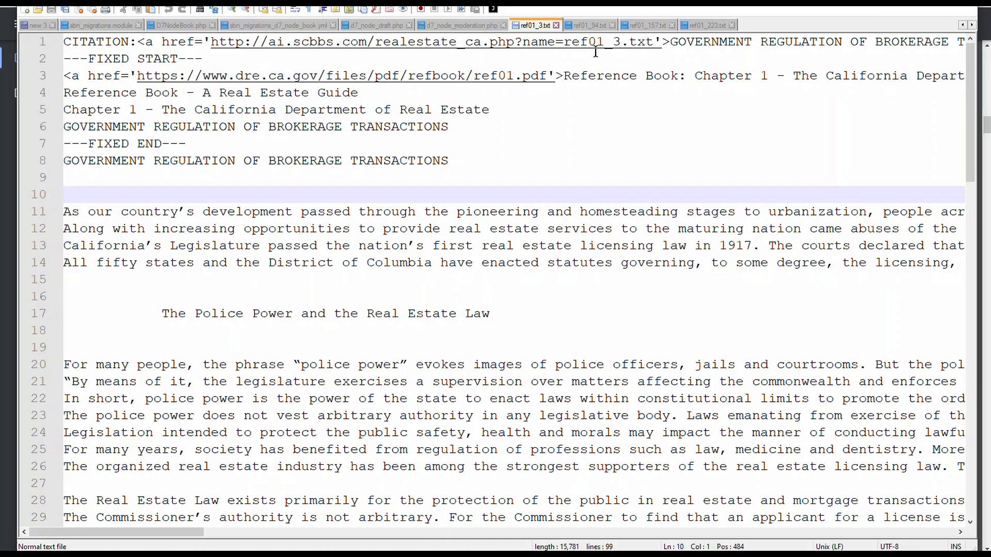
Review the ref01_94.txt, ref01_157.txt and ref01_223.txt chunk tabs in turn
left_click(590, 25)
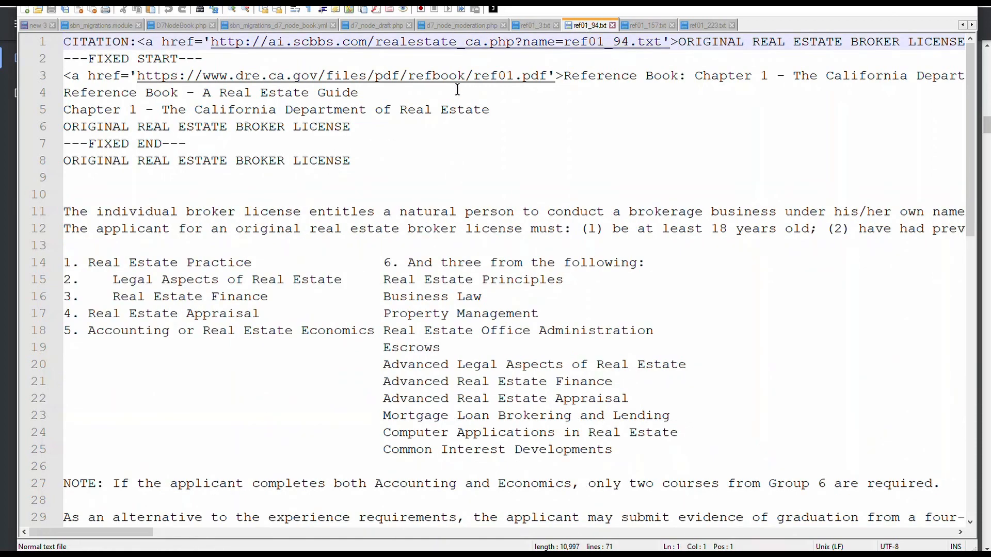
left_click(648, 24)
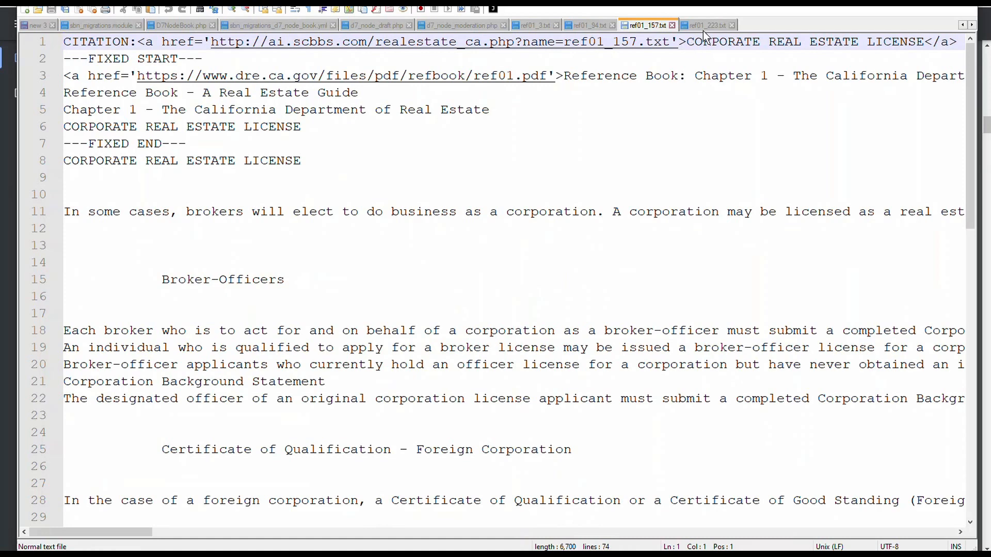
left_click(704, 25)
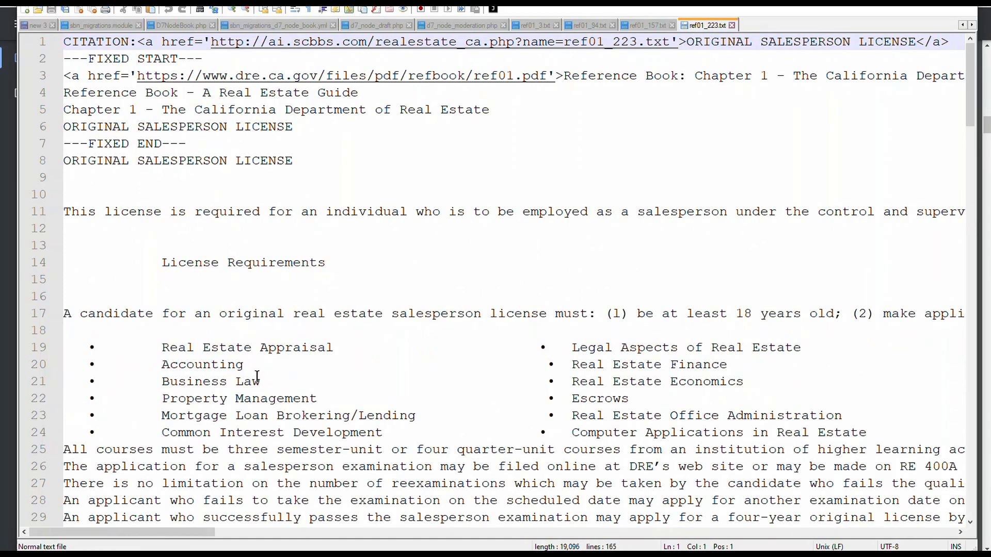